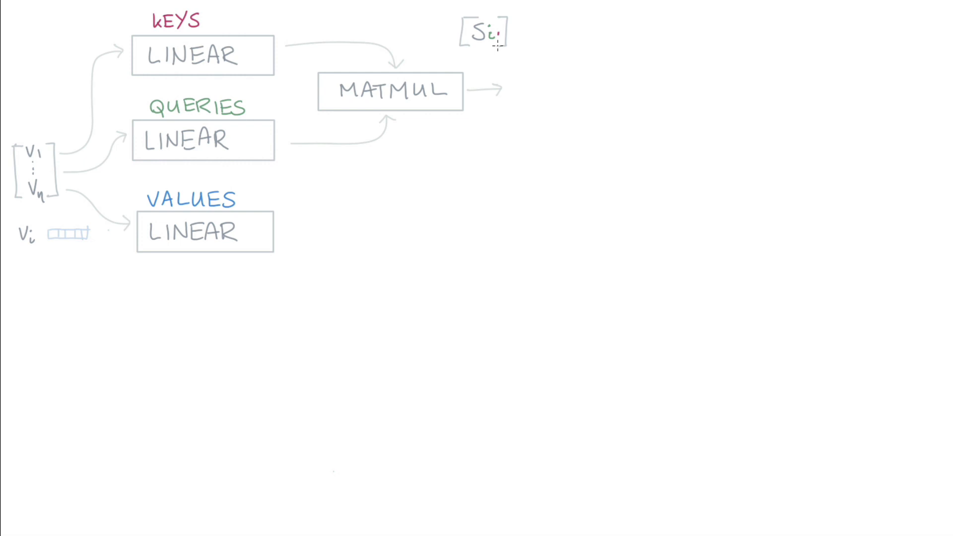
Step: Sketch LINEAR boxes for keys, queries and values feeding MATMUL, labelled S_i
type("j")
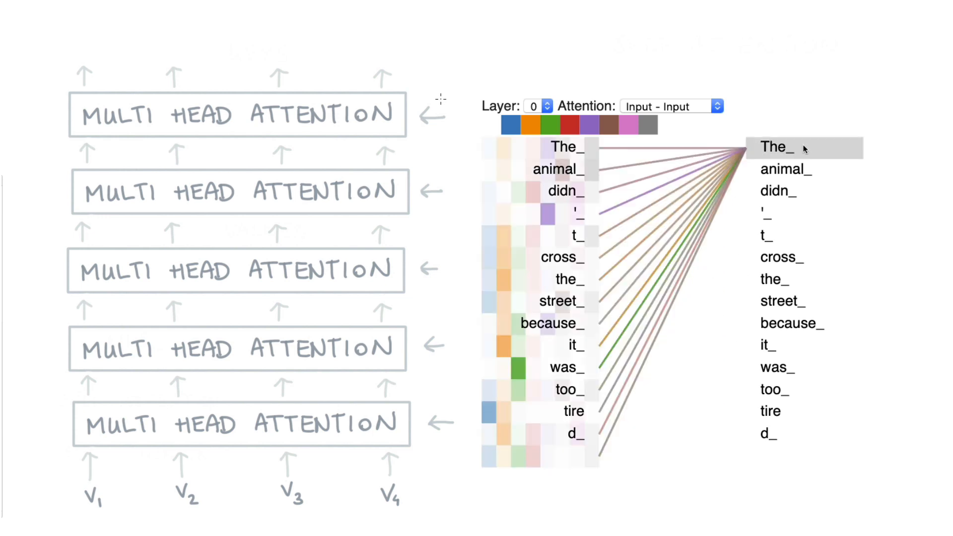
Step: Show layer 0 Input - Input attention from the token The_ across all heads
left_click(537, 105)
type("2")
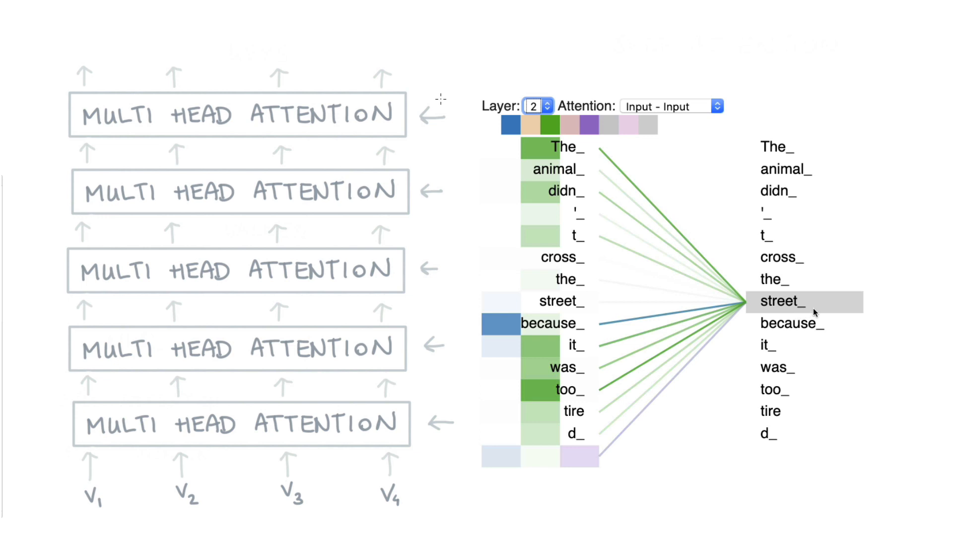
mouse_move(829, 308)
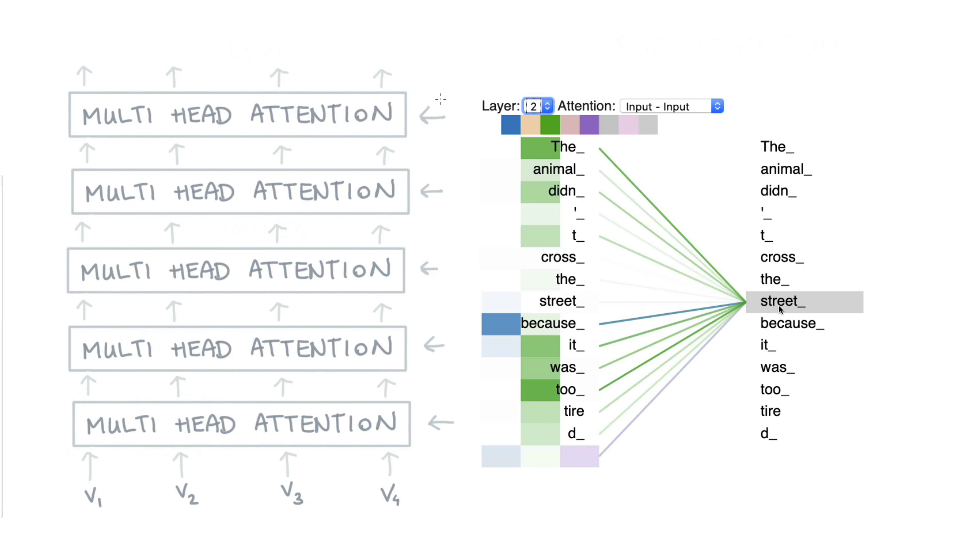
mouse_move(820, 310)
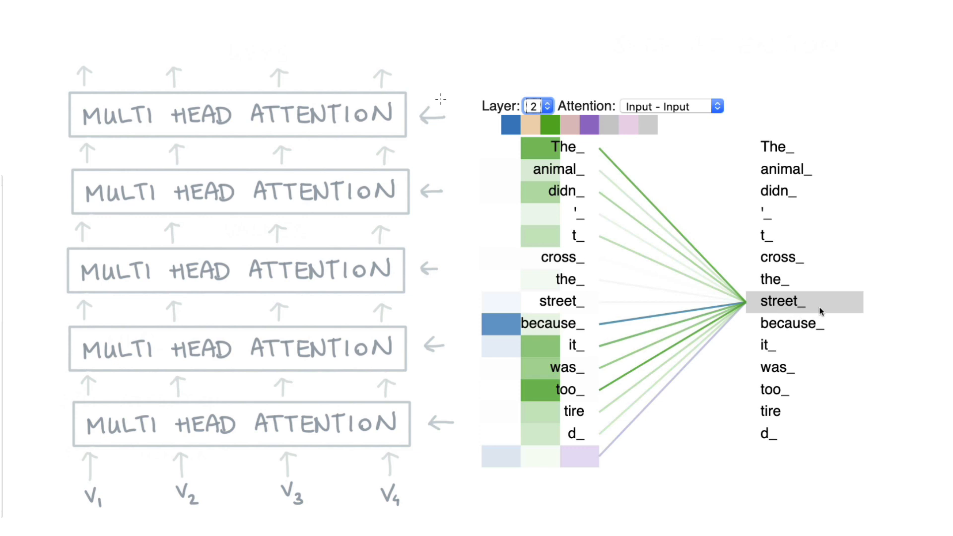
mouse_move(828, 308)
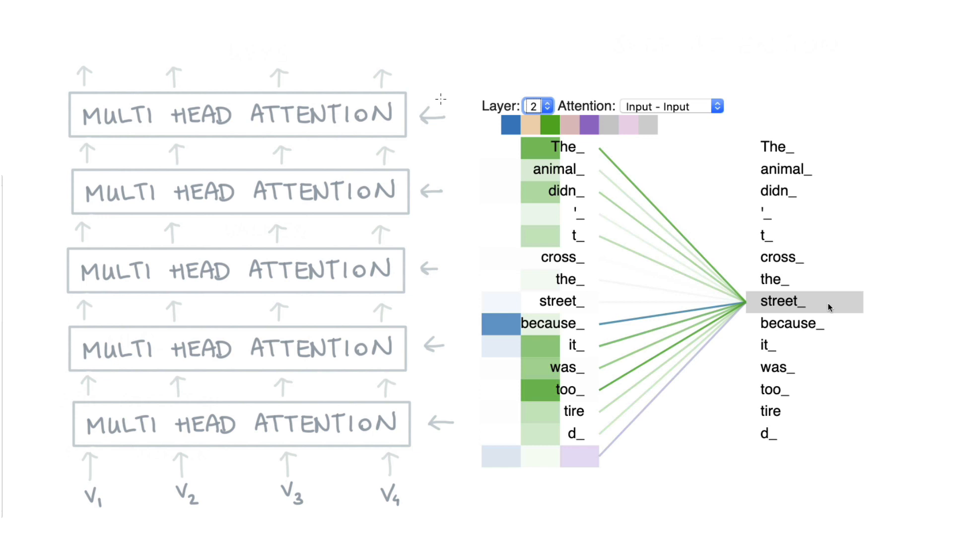